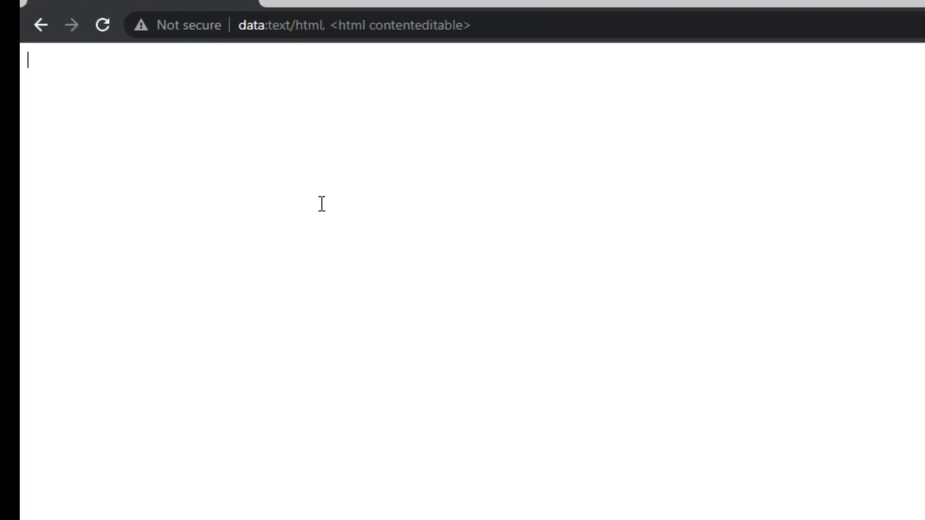
# Type "subscribe to my channel" into the editable data-URL page
pyautogui.write('subscri')
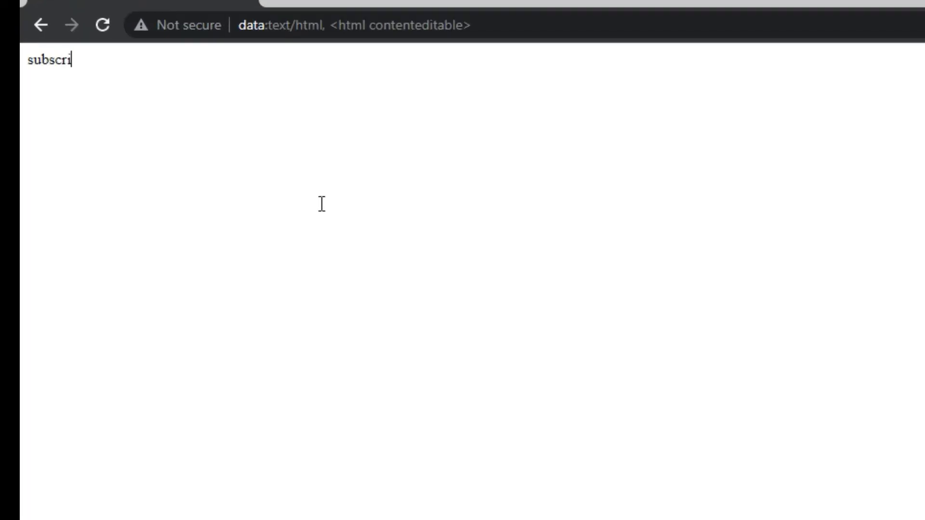
pyautogui.write('be to my c')
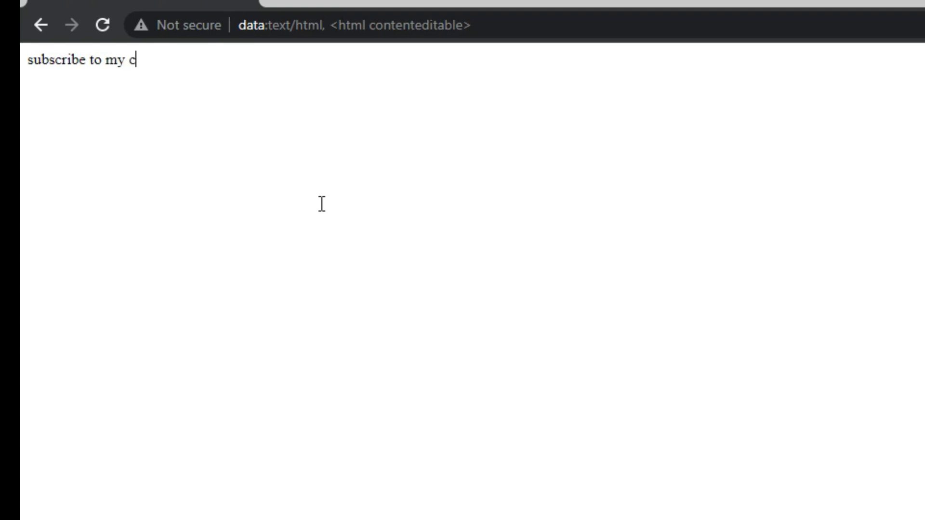
pyautogui.write('hannel')
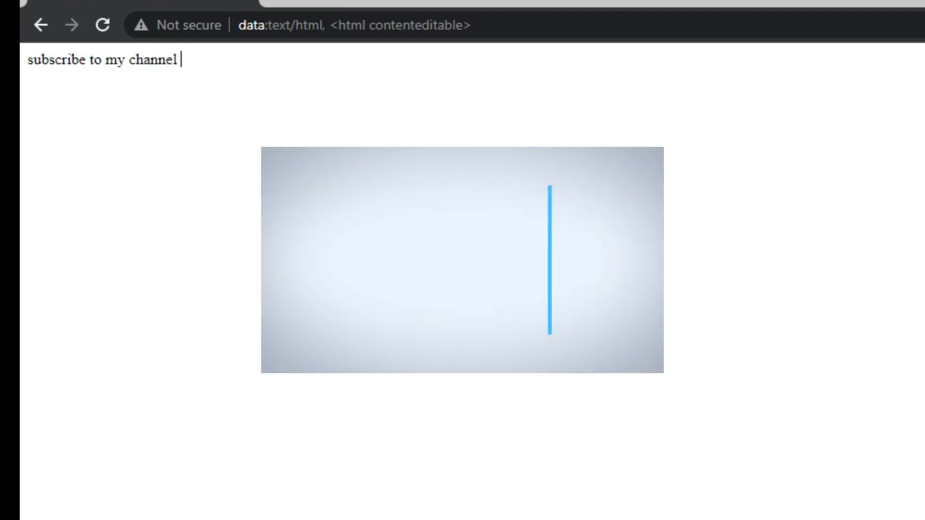
# Load data:text/html,<html contenteditable> in an Incognito window via Paste and go, starting "subsc"
pyautogui.write('techtalk')
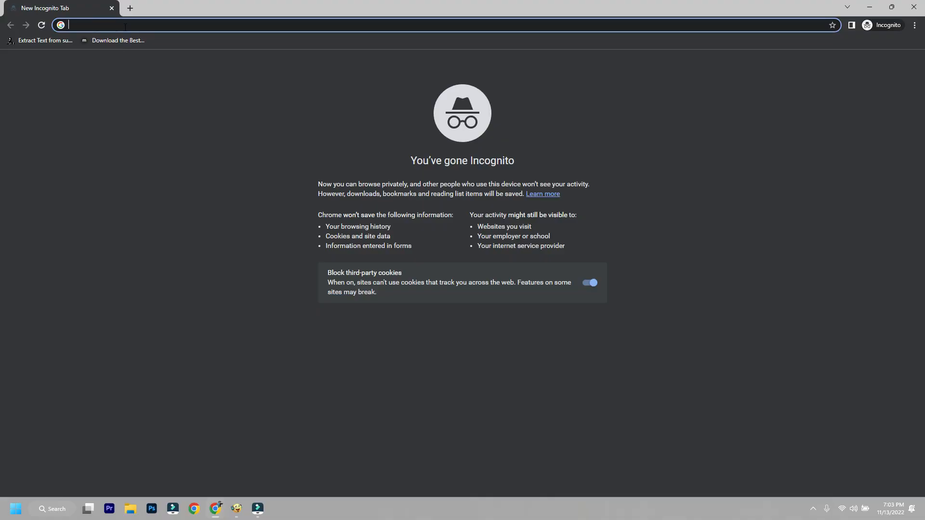
pyautogui.rightClick(95, 25)
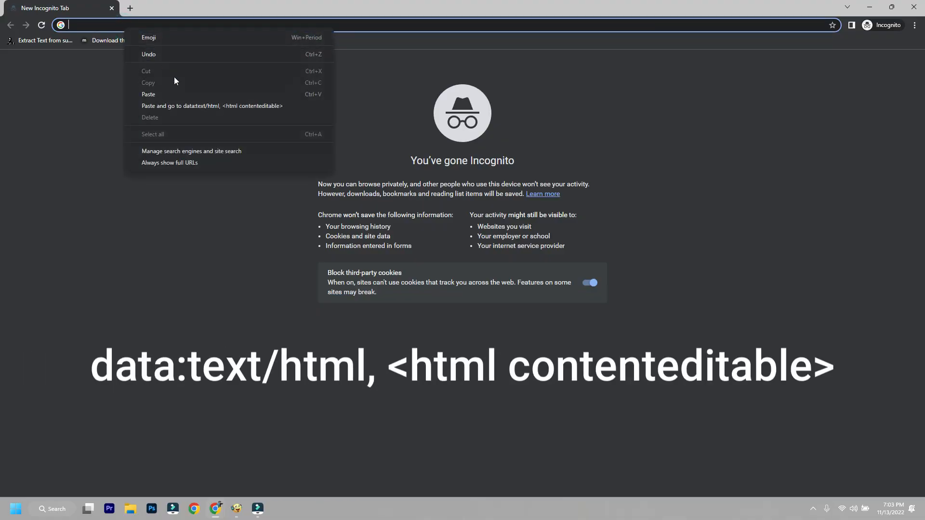
pyautogui.write('subsc')
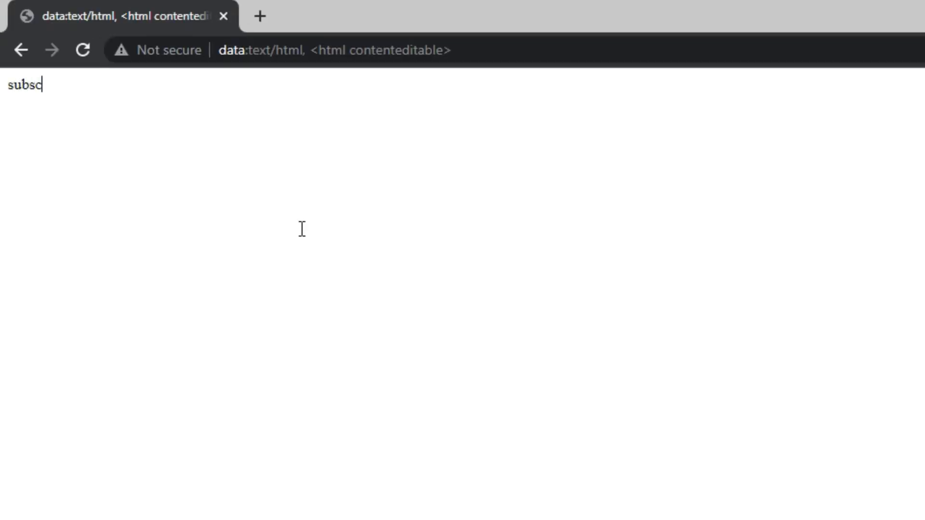
# Finish the line "subscribe to my channel techtalk101sd." and start a new line below
pyautogui.write('ribe t')
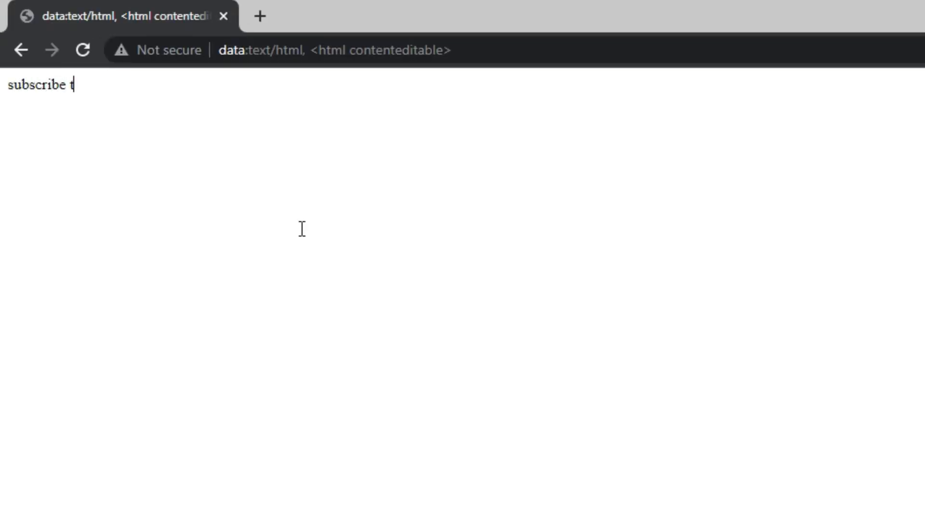
pyautogui.write('o my ch')
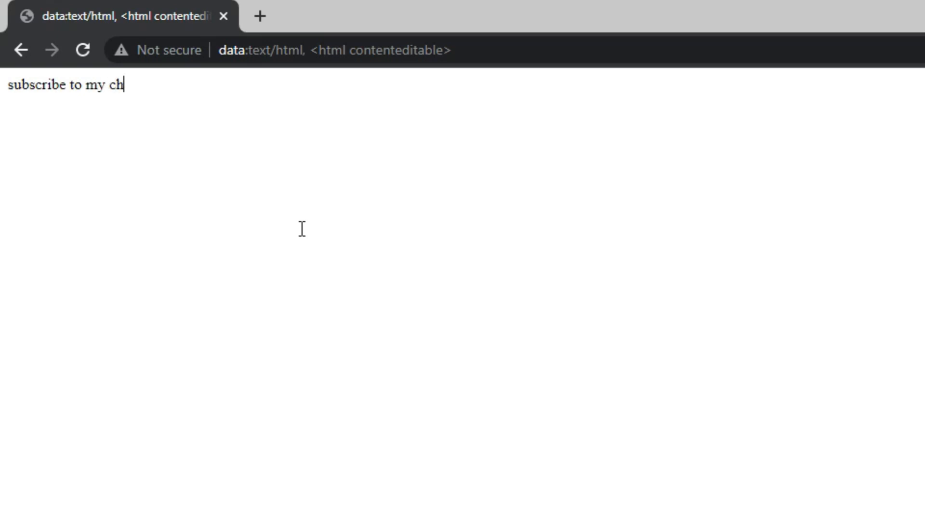
pyautogui.write('annel')
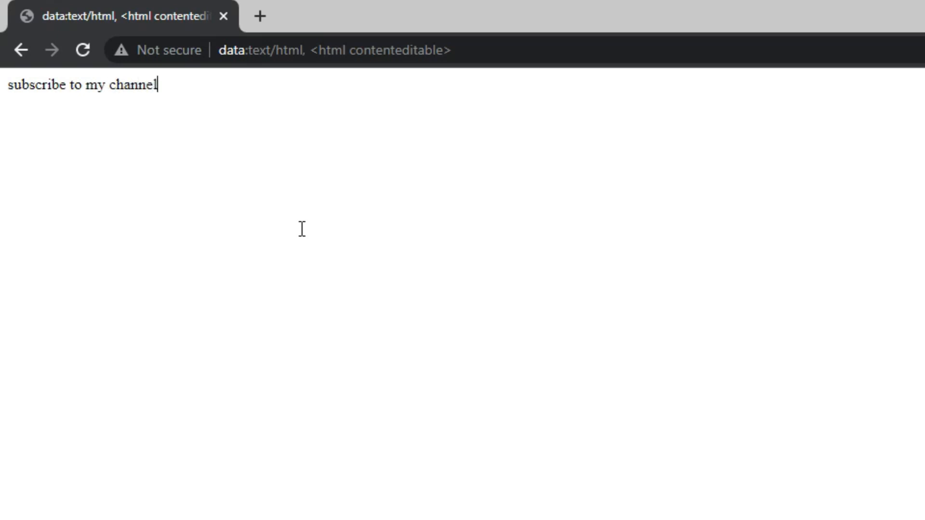
pyautogui.write('techt')
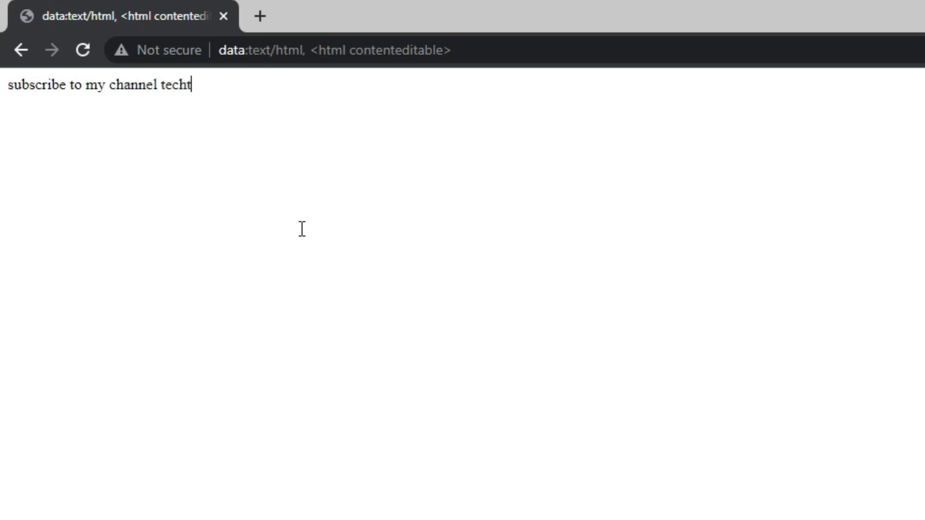
pyautogui.write('alk')
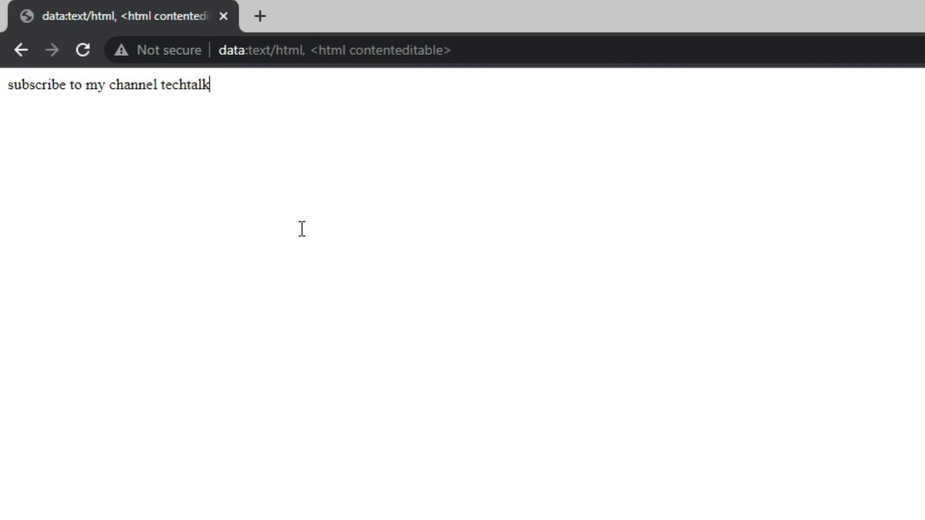
pyautogui.write('101')
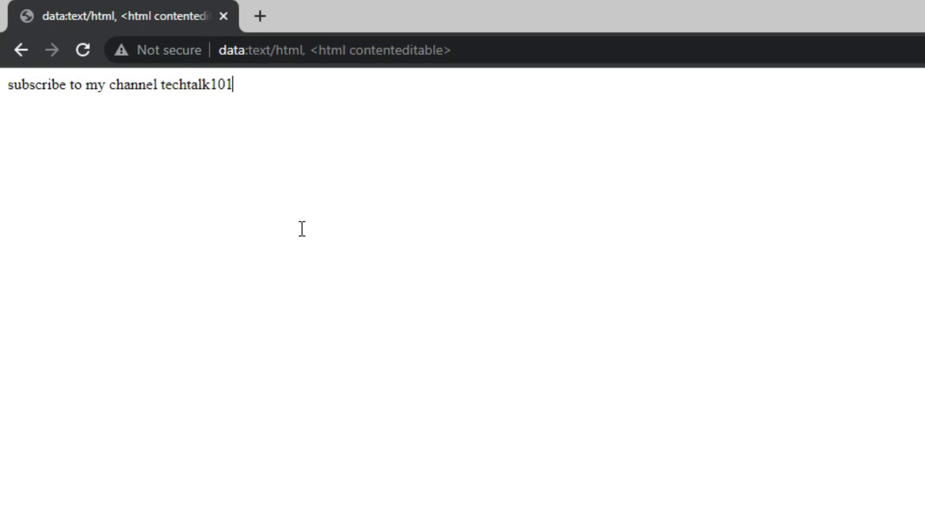
pyautogui.write('sd')
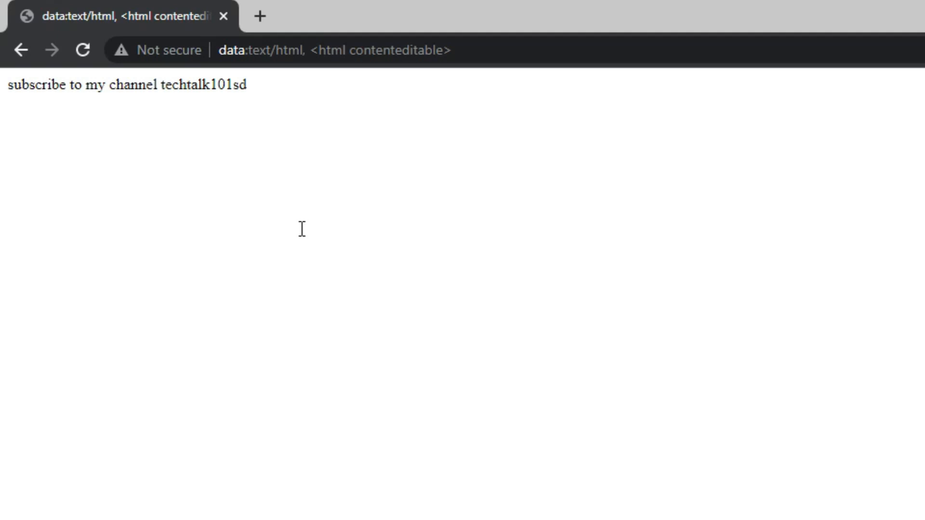
pyautogui.press('Enter')
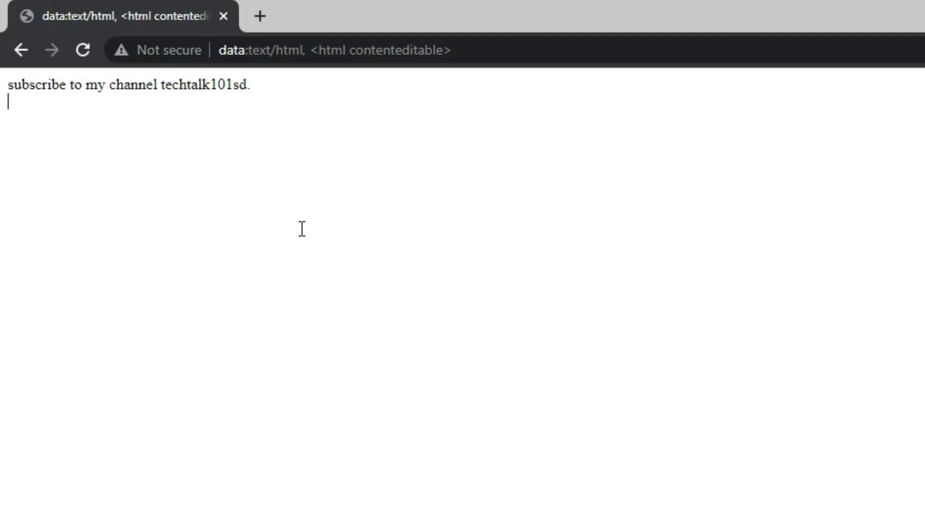